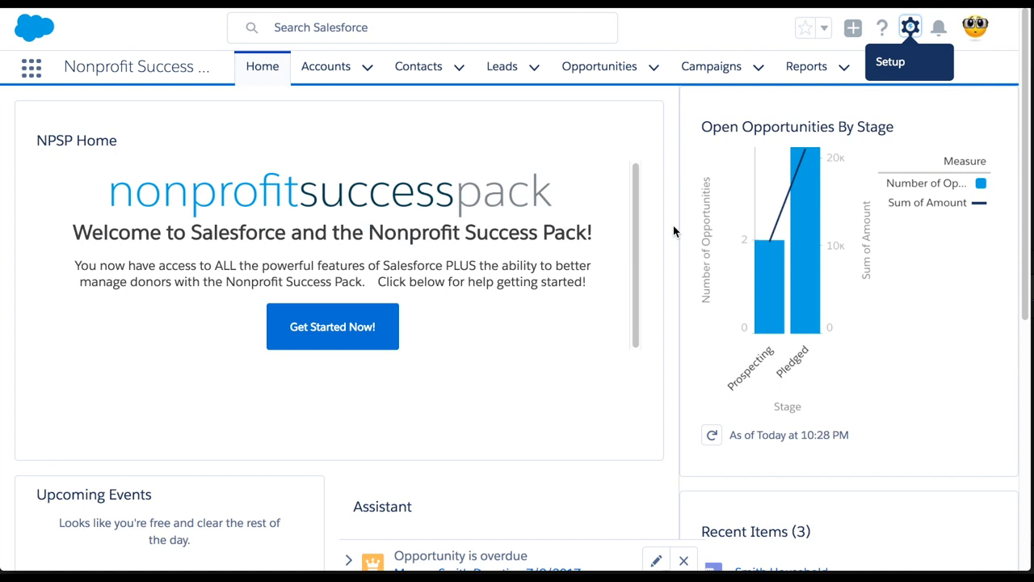
mouse_move(912, 25)
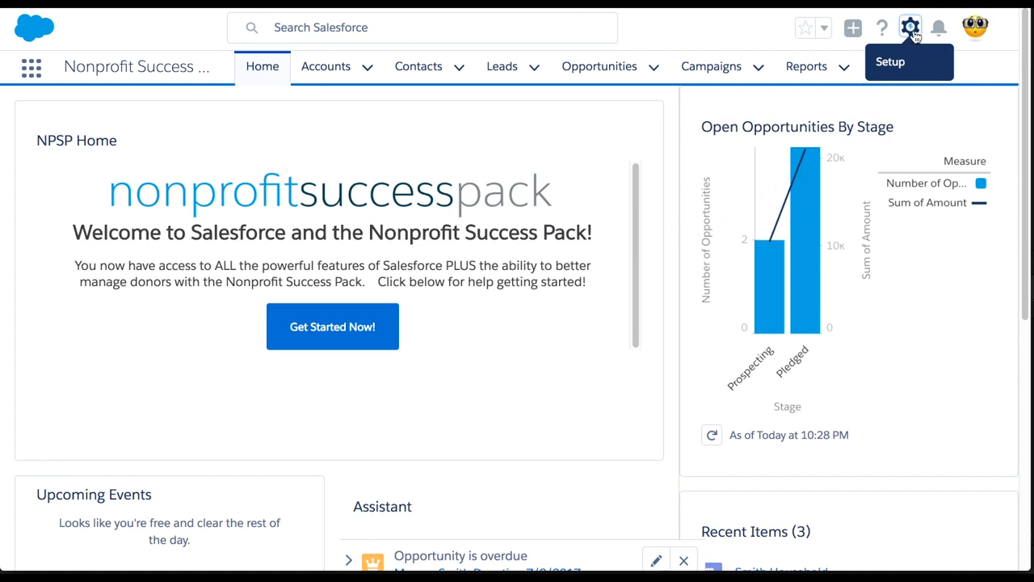
Reveal the gear menu offering Setup, Developer Console and Edit Page.
left_click(910, 26)
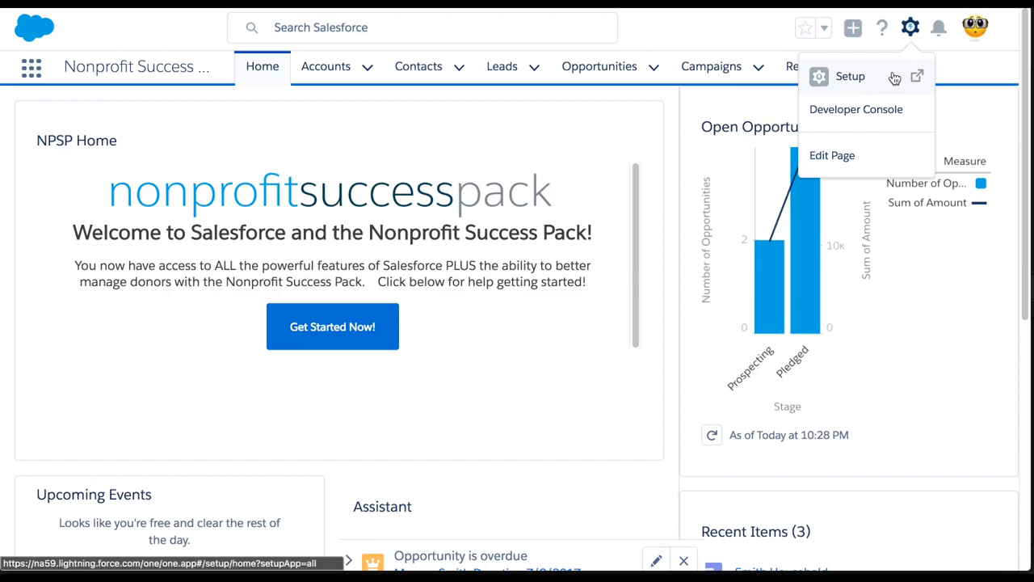
Reach Setup's Installed Packages list via Quick Find 'installed packages', showing the package table.
left_click(850, 76)
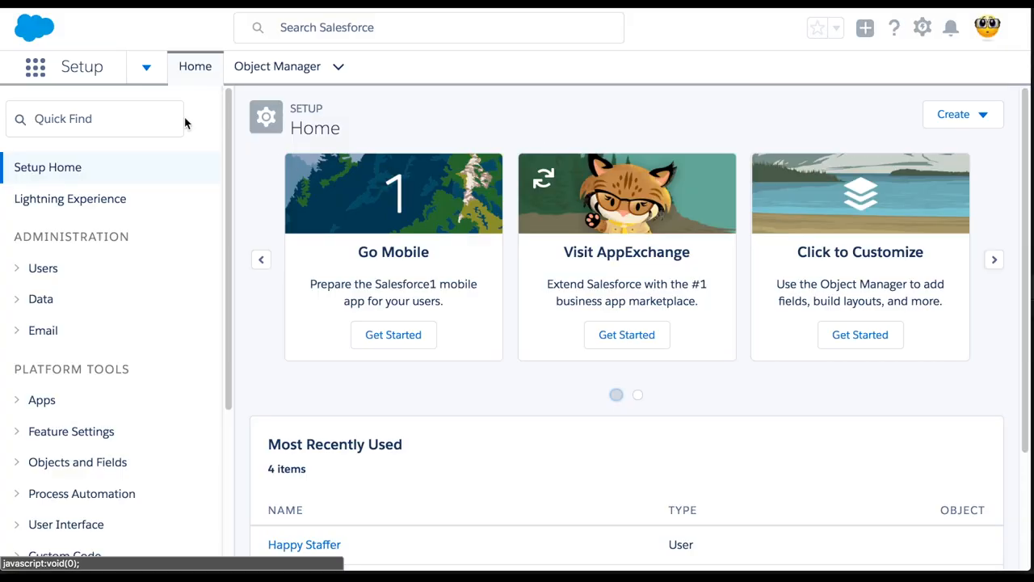
type("installed")
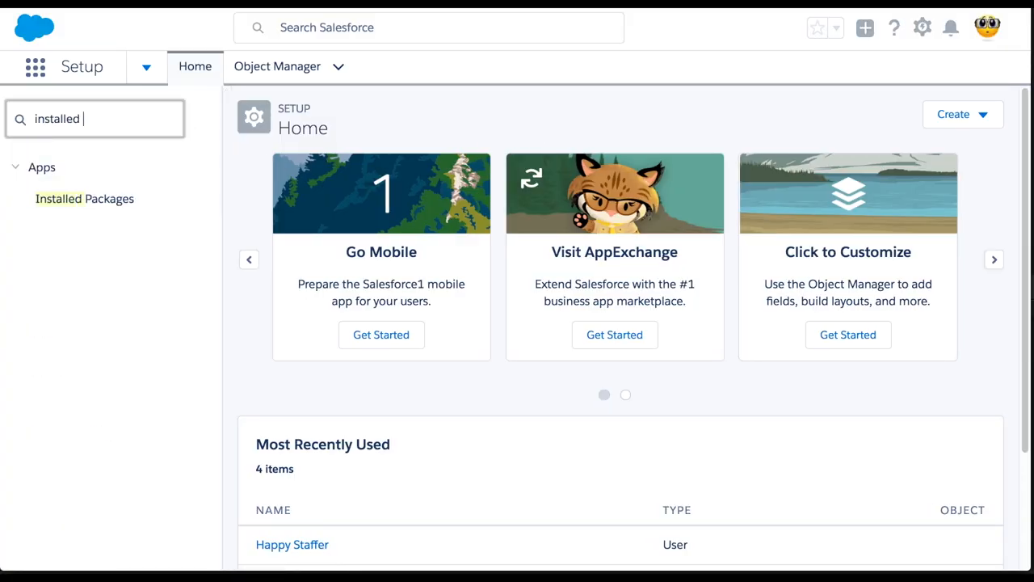
type("packages")
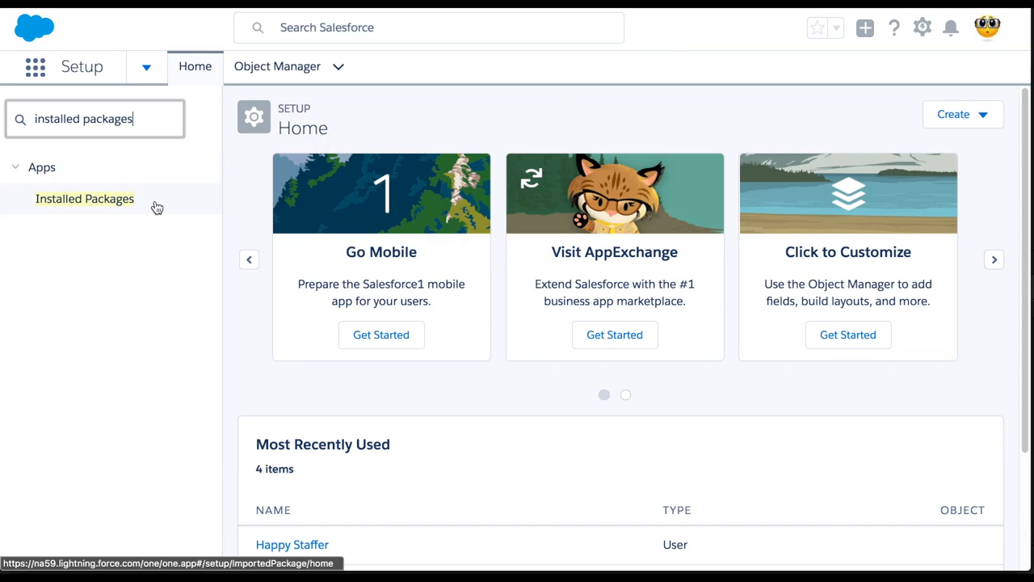
left_click(84, 197)
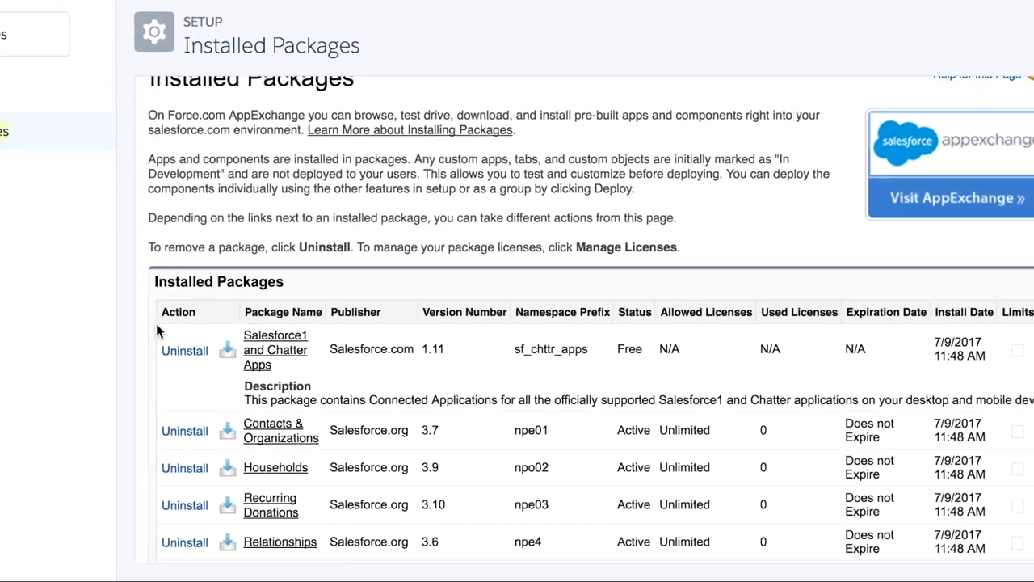
scroll("down", 3)
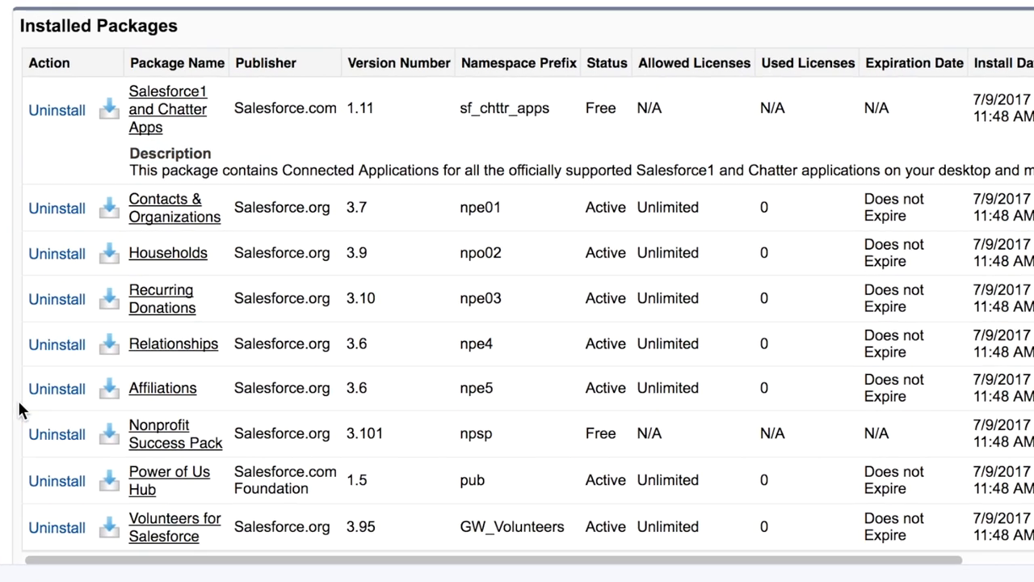